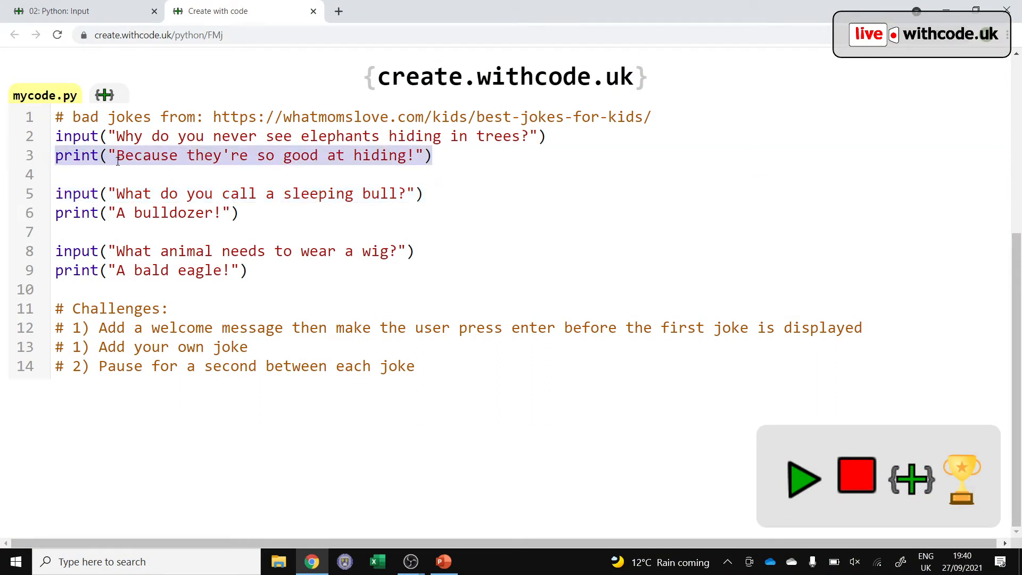
pyautogui.moveTo(122, 161)
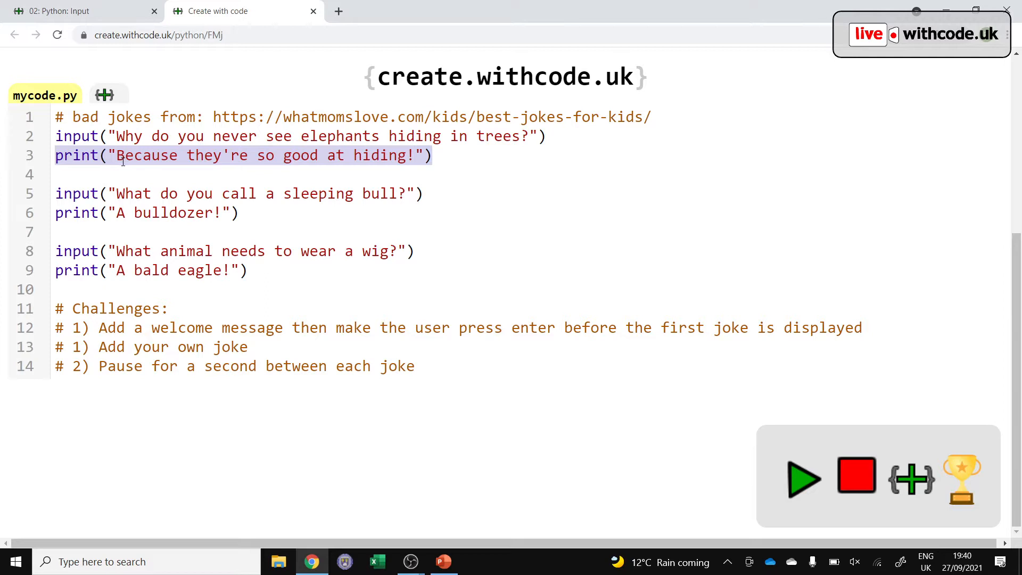
# Run mycode.py so the first elephant joke question appears
pyautogui.click(804, 479)
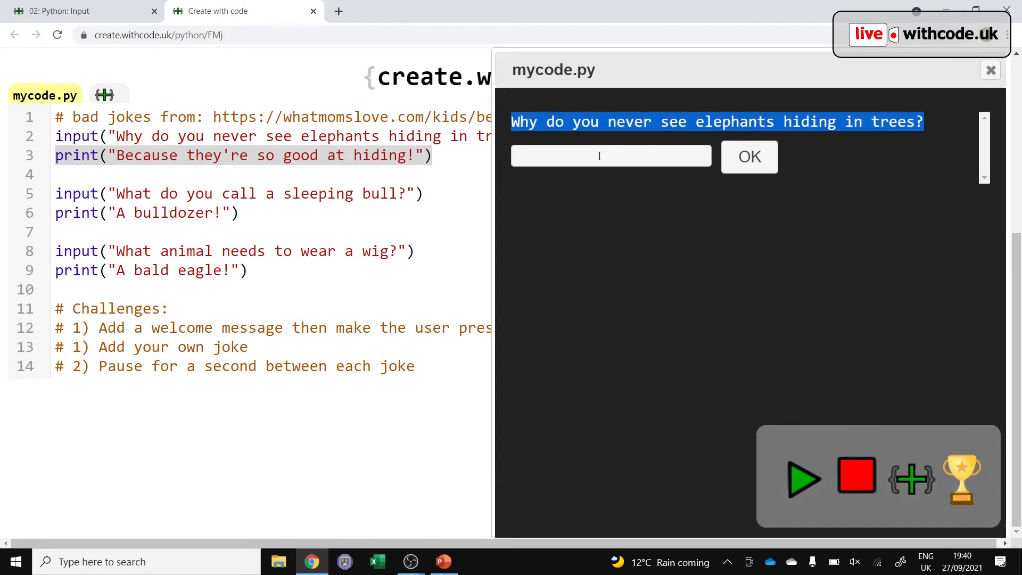
# Answer "I don't know", play through the elephant, sleeping bull and wig jokes, then close the output
pyautogui.click(597, 155)
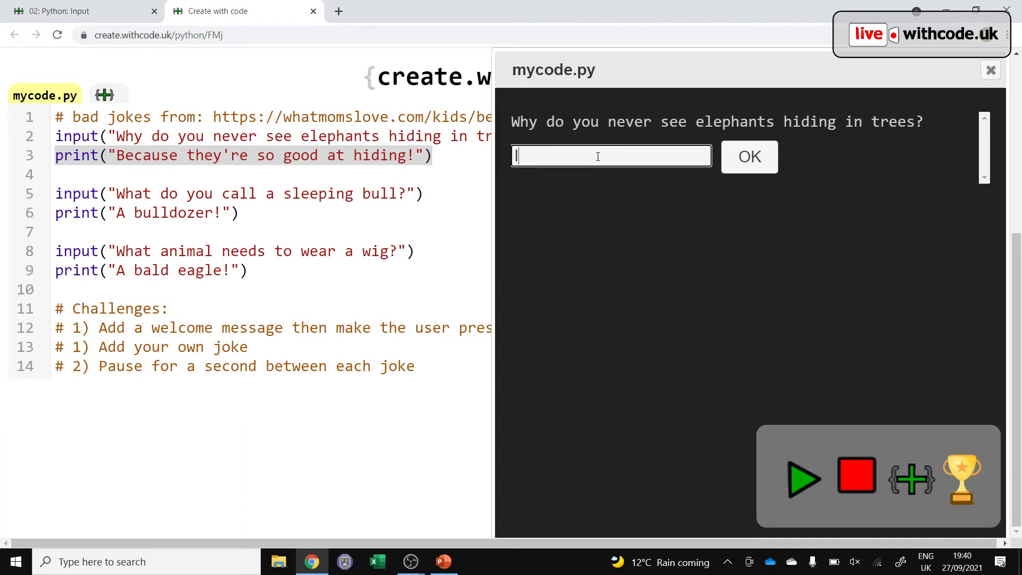
pyautogui.write("I don't know")
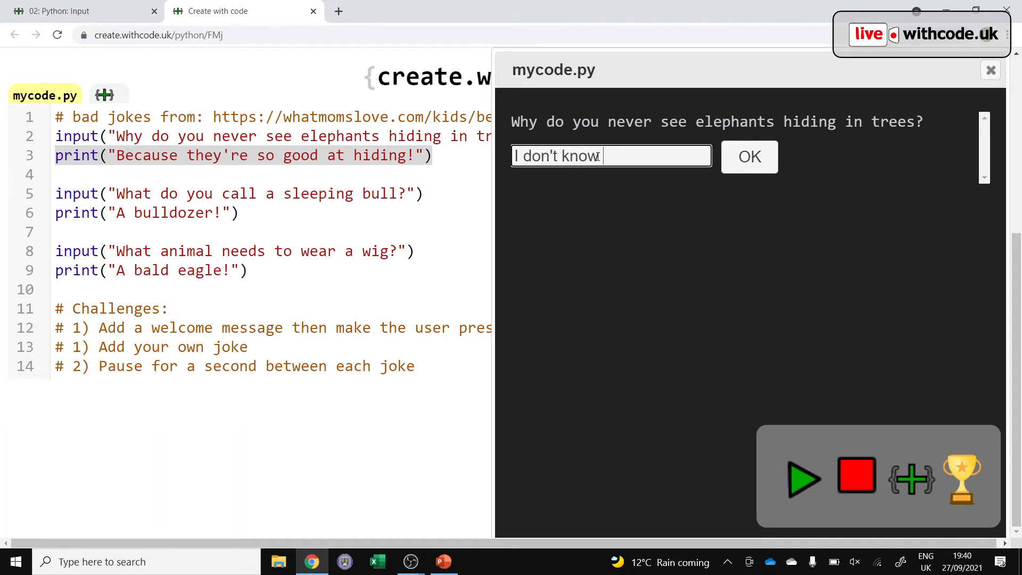
pyautogui.click(748, 157)
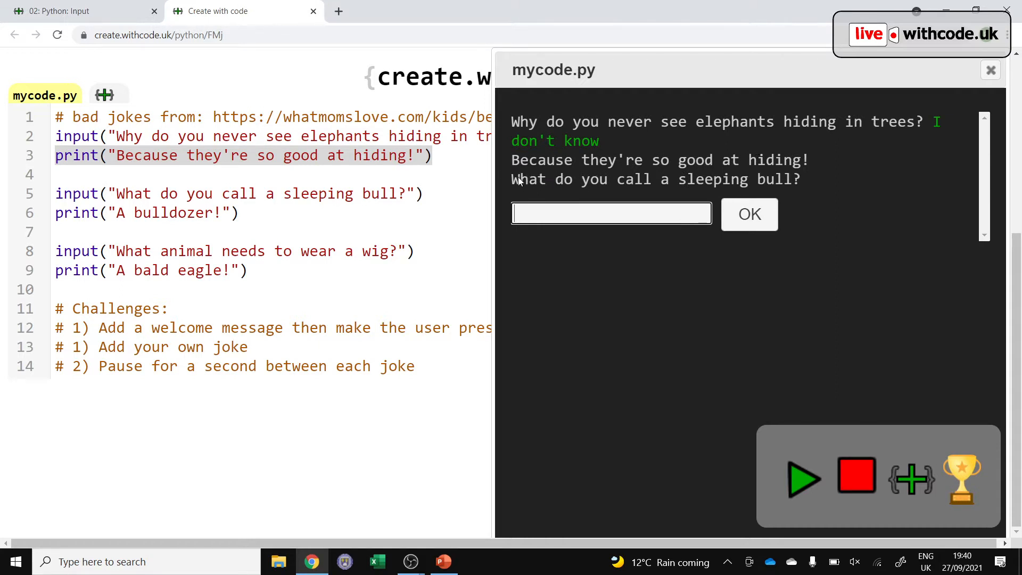
pyautogui.click(749, 215)
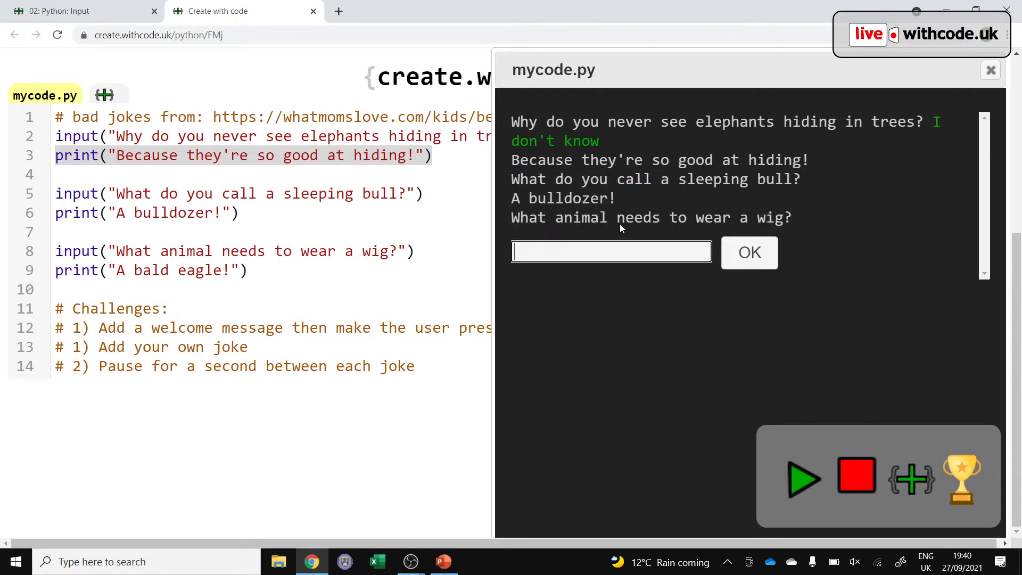
pyautogui.click(749, 252)
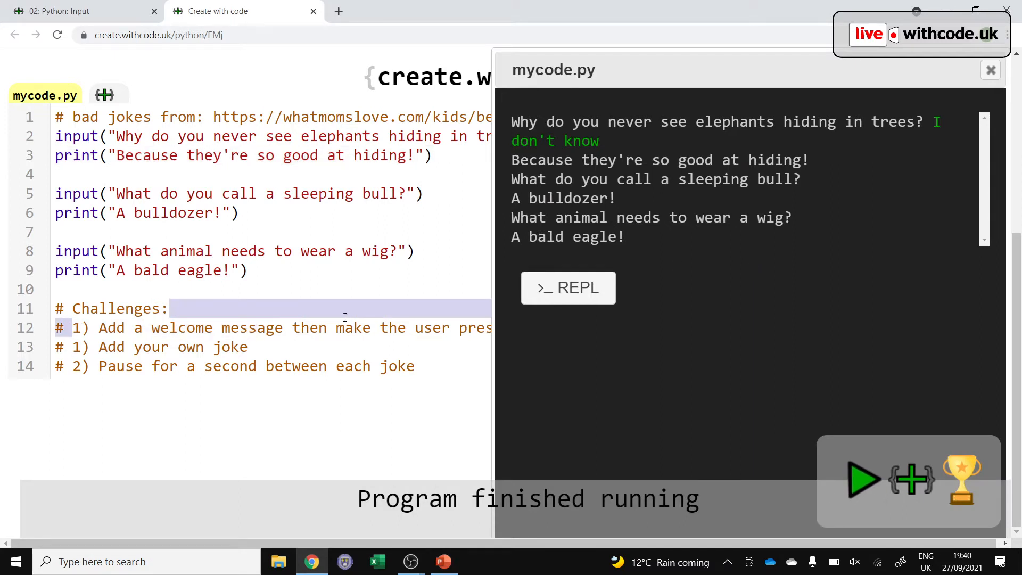
pyautogui.click(990, 70)
pyautogui.write('3')
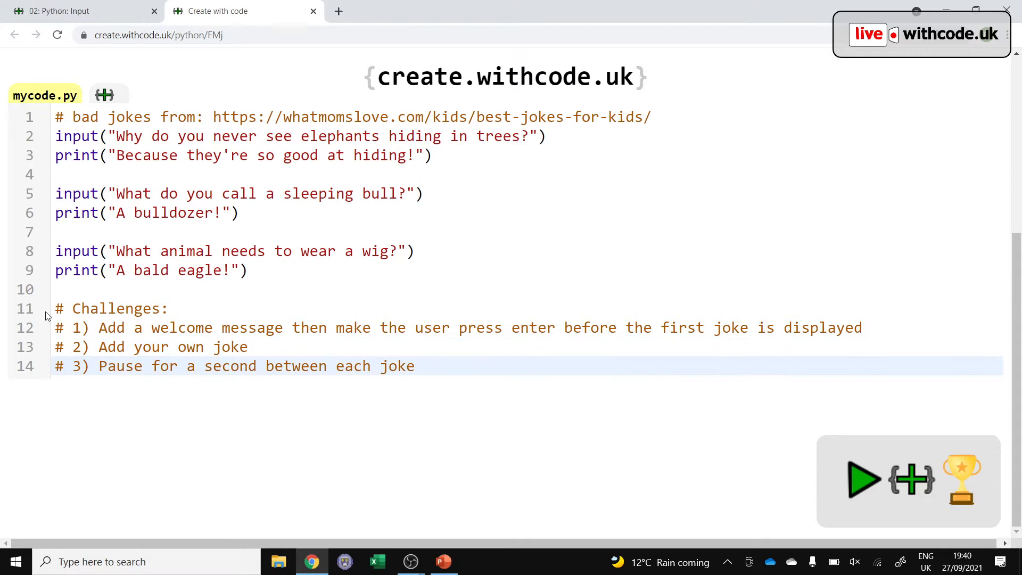
# Insert print("Welcome to...") and an input() pause before the first joke, and run it
pyautogui.click(106, 327)
pyautogui.write('print("')
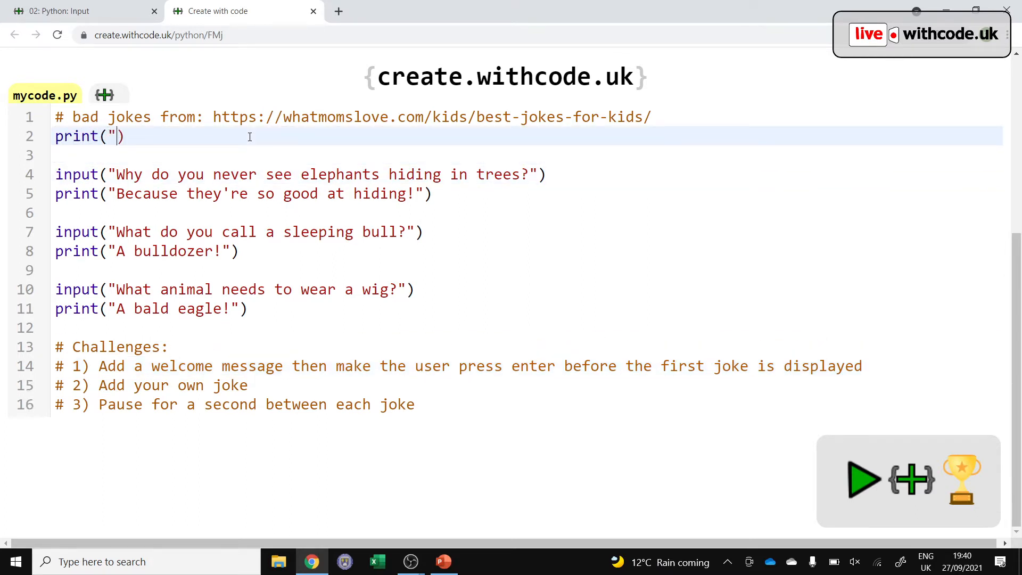
pyautogui.write('Welcome to')
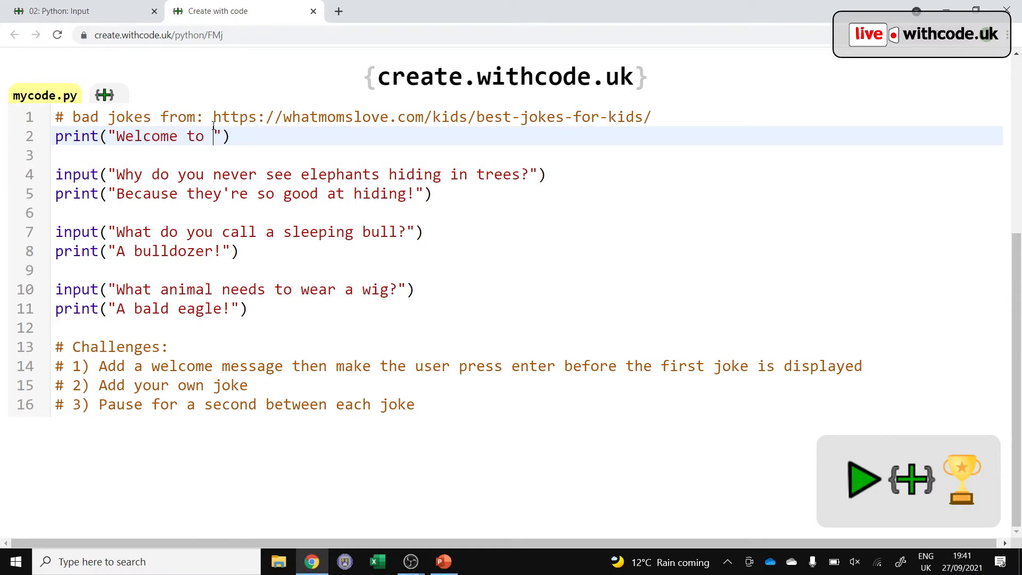
pyautogui.write('...')
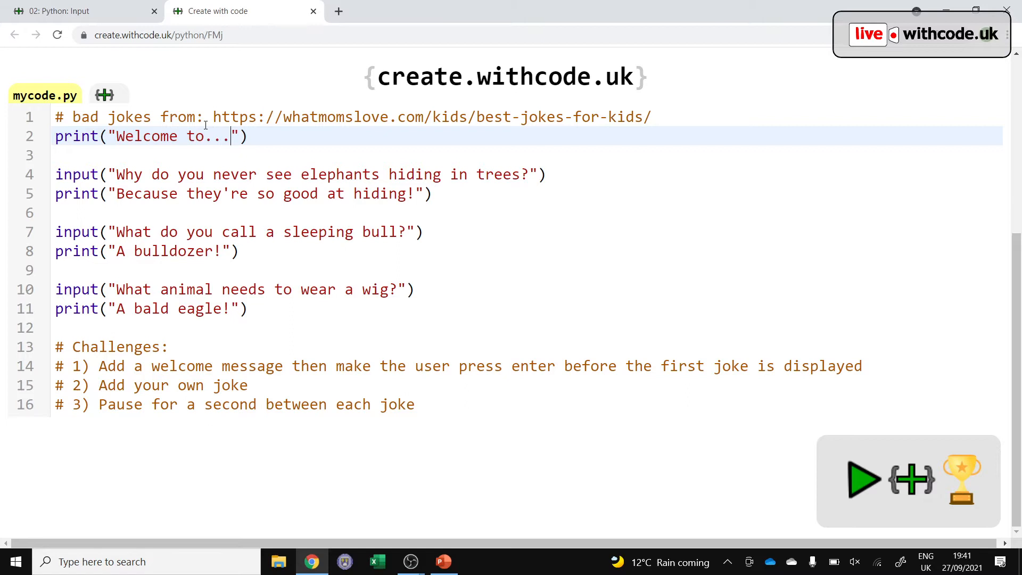
pyautogui.write('input')
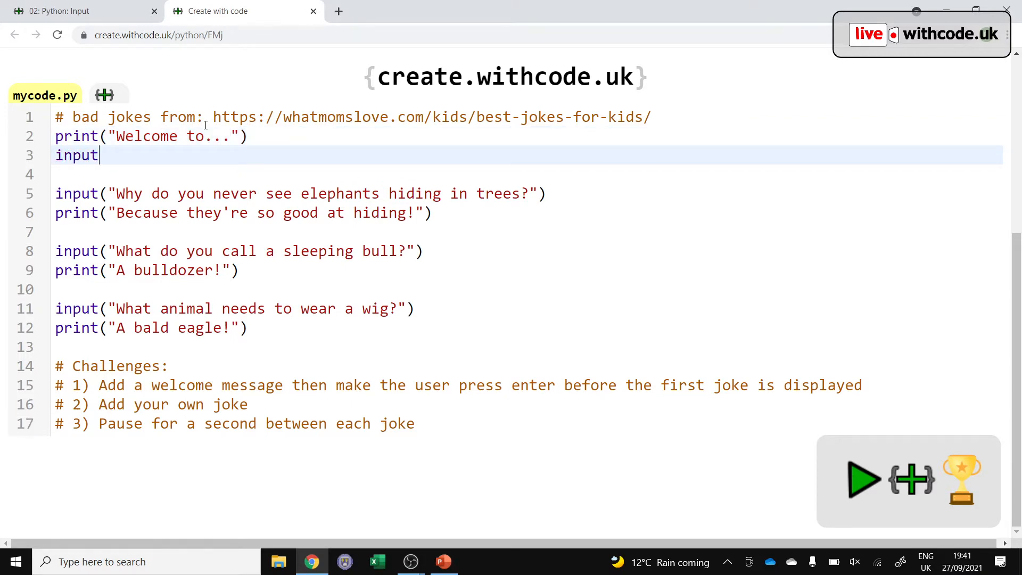
pyautogui.click(864, 480)
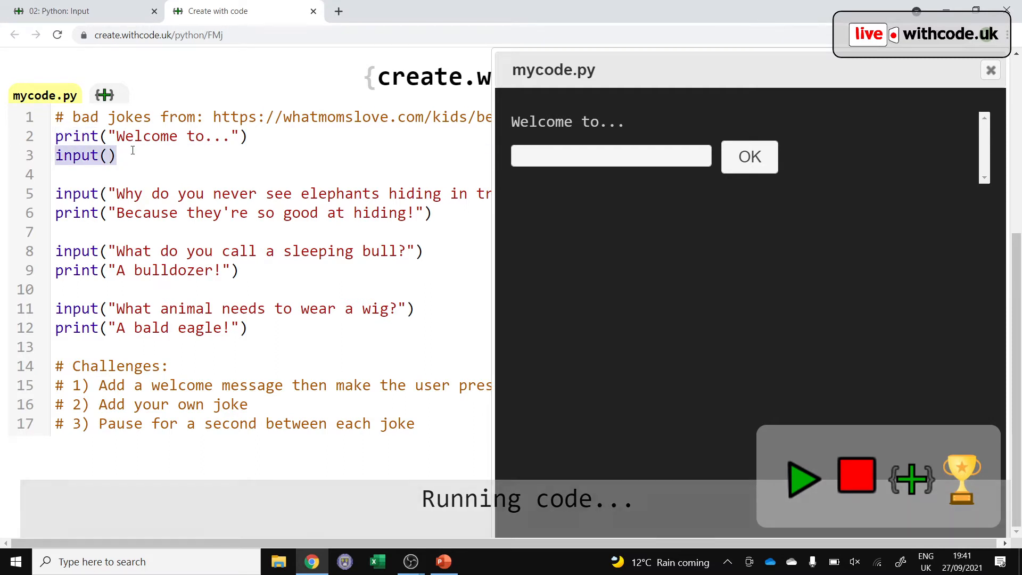
# Type a test answer at the welcome pause and close the run's output
pyautogui.write('asdfasdasd')
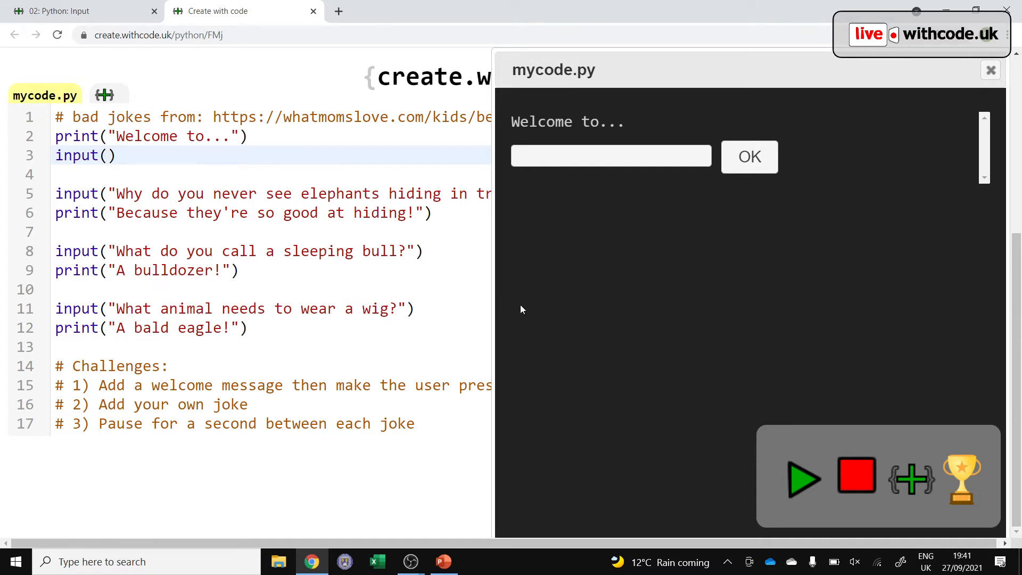
pyautogui.click(990, 70)
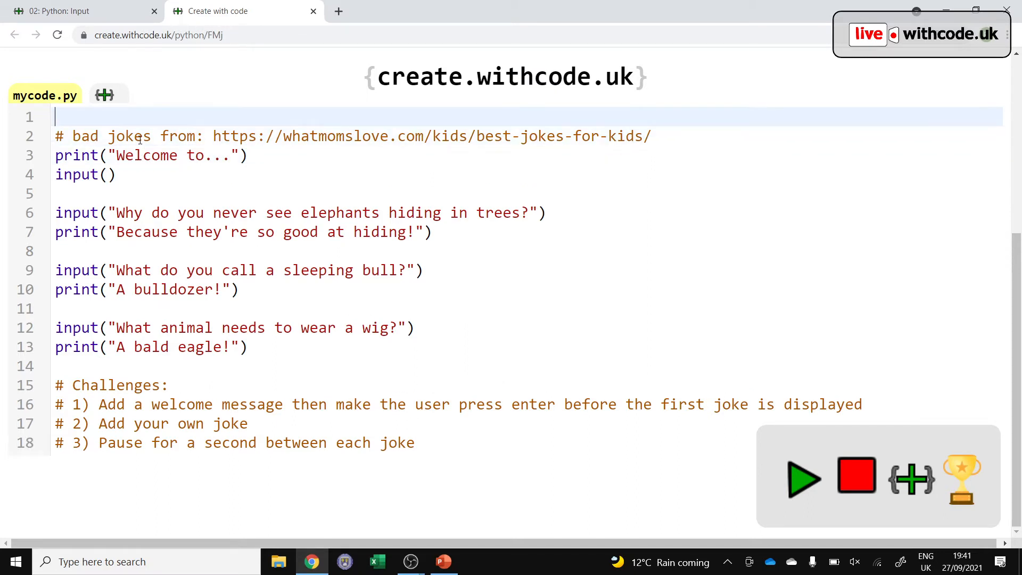
# Remove the blank first line and add import time below the opening comment
pyautogui.press('Backspace')
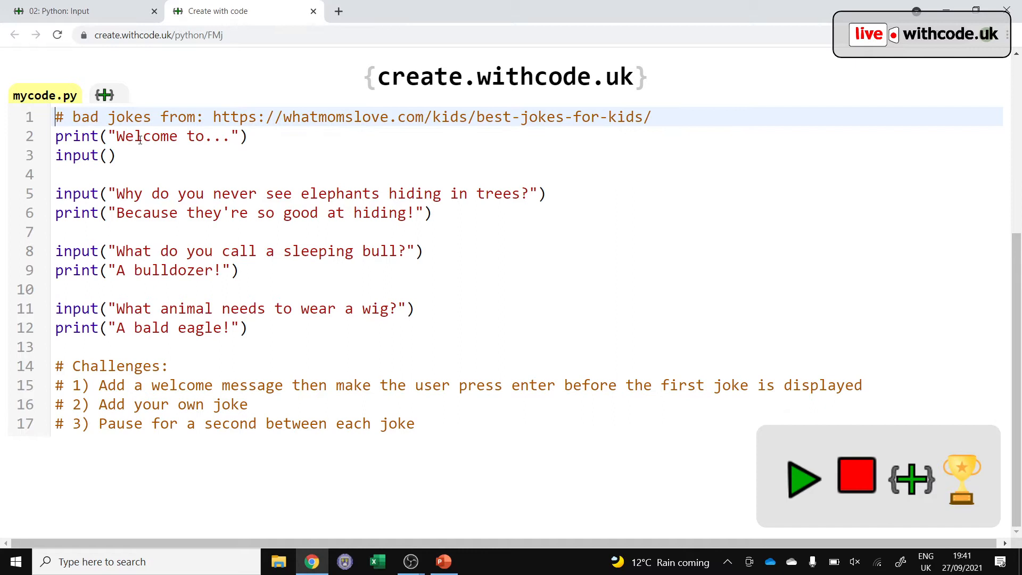
pyautogui.press('Enter')
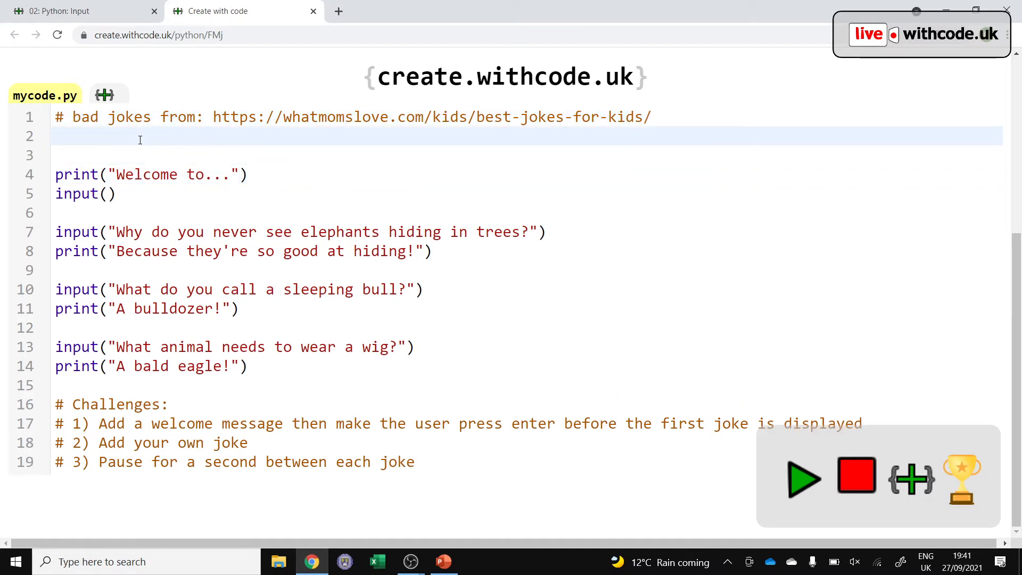
pyautogui.write('import time')
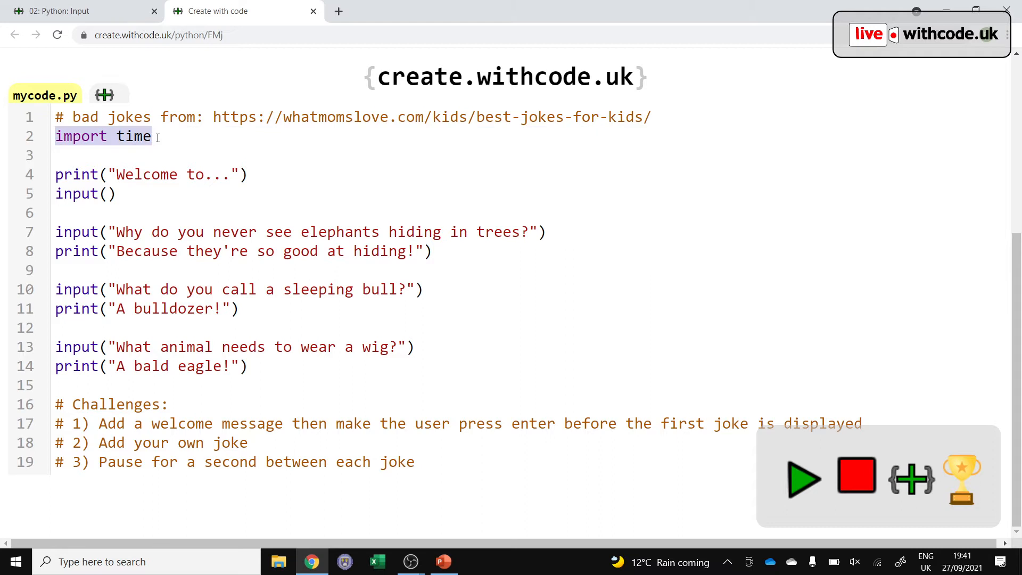
pyautogui.moveTo(433, 254)
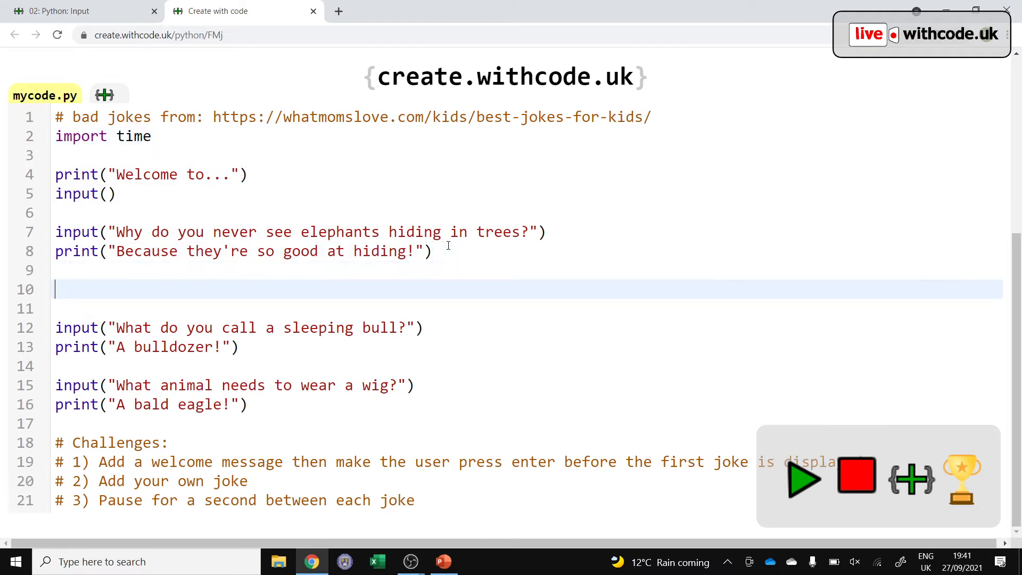
# Add time.sleep(1) between the elephant and sleeping bull jokes
pyautogui.write('t')
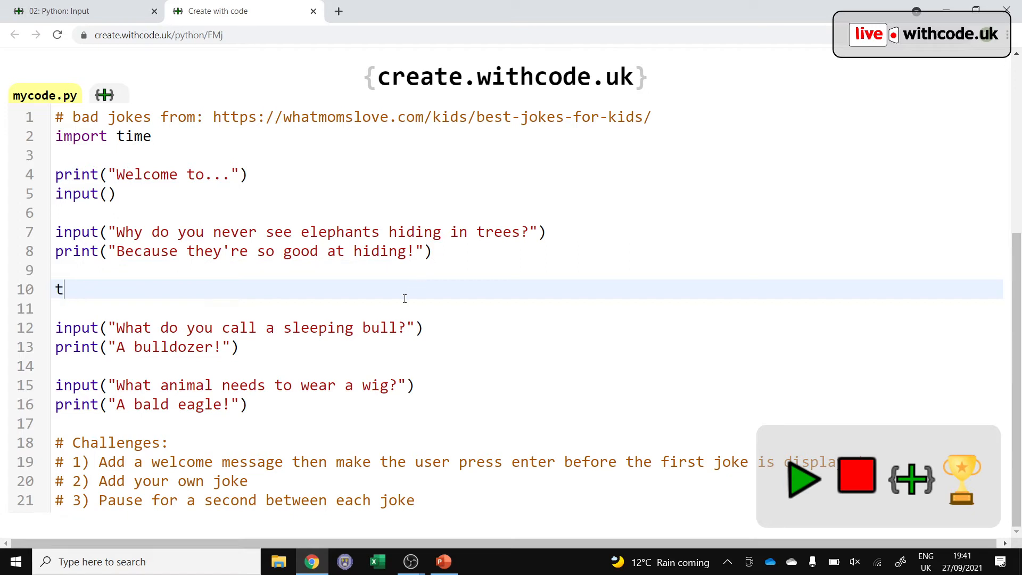
pyautogui.write('ime.sleep(1')
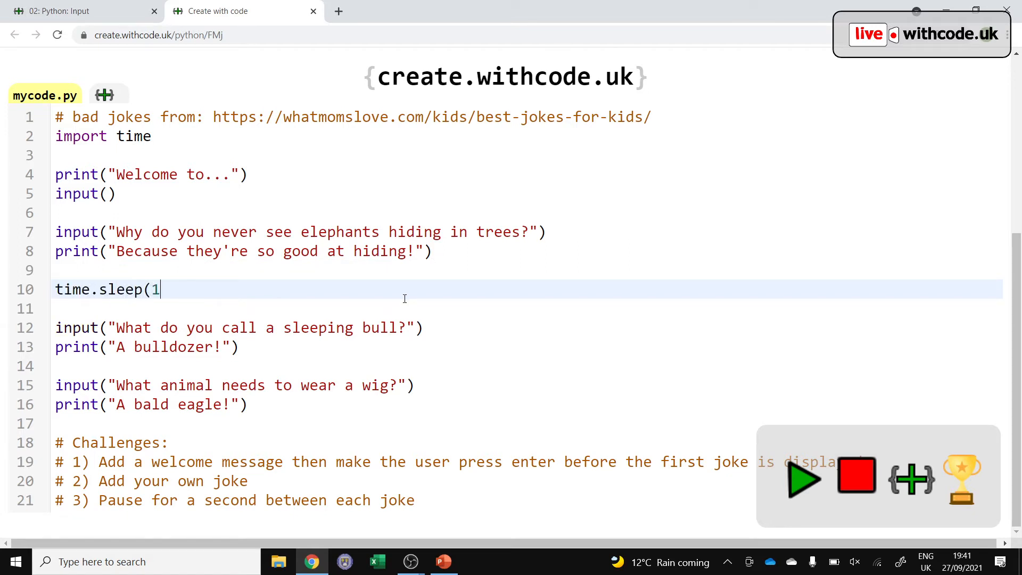
pyautogui.write('0)')
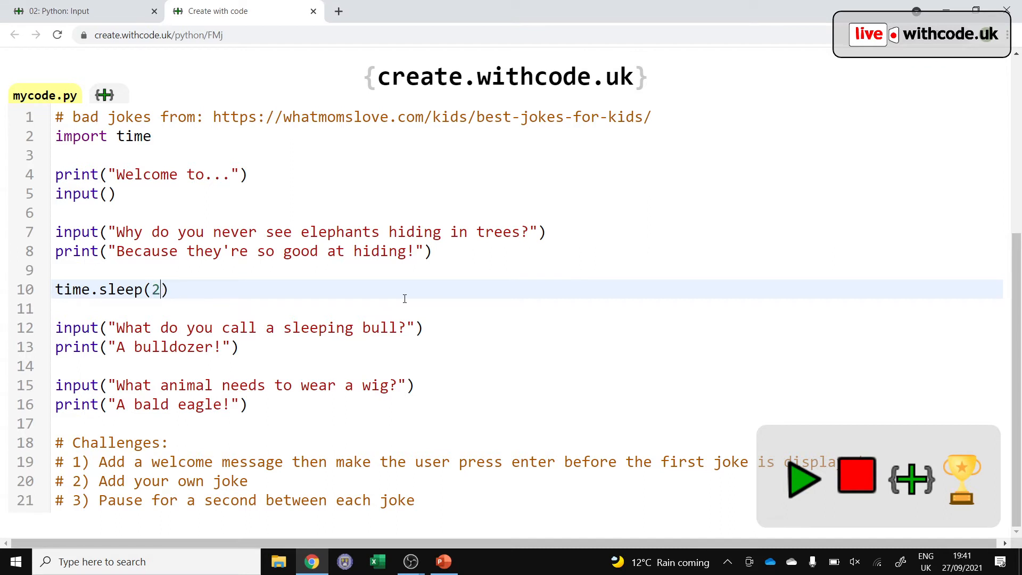
pyautogui.write('1')
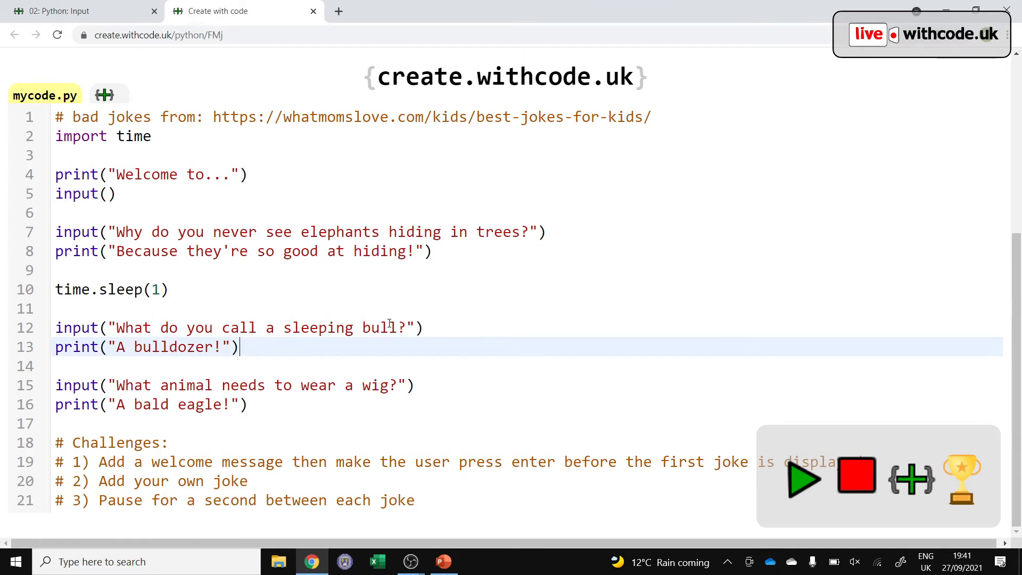
# Run the program through the elephant, sleeping bull and wig jokes, then close the output
pyautogui.click(804, 478)
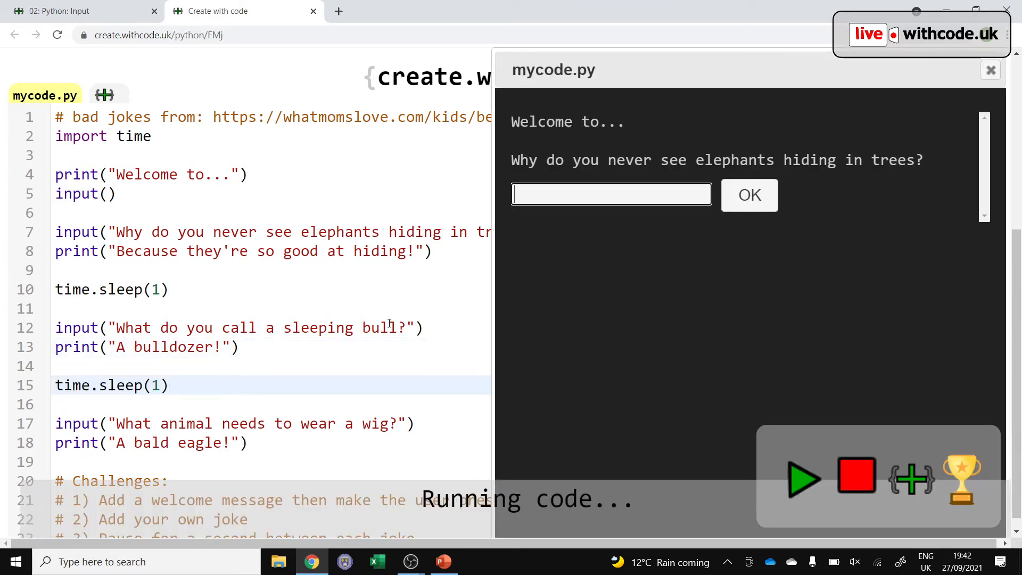
pyautogui.click(749, 195)
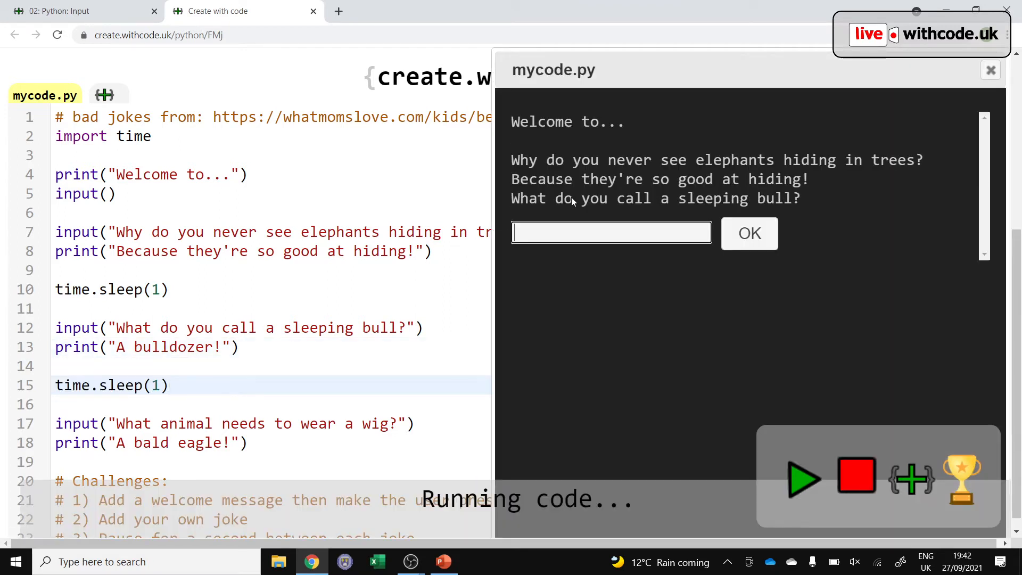
pyautogui.click(748, 233)
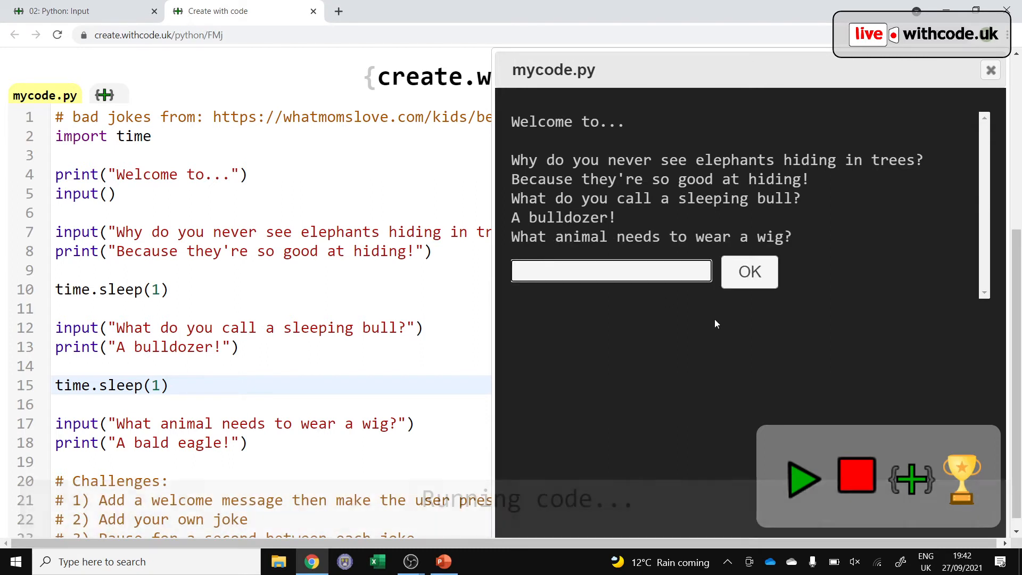
pyautogui.click(749, 271)
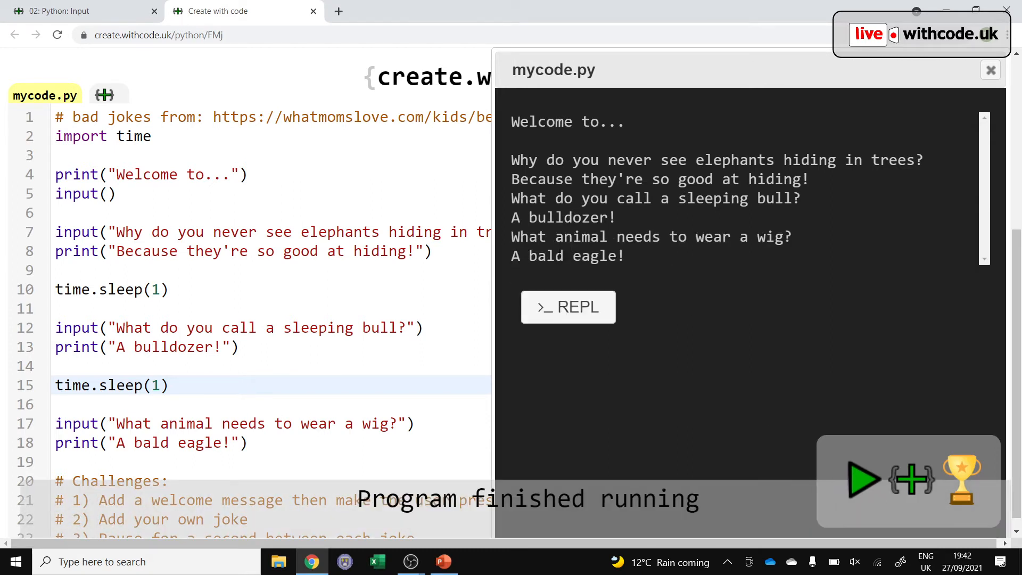
pyautogui.click(990, 70)
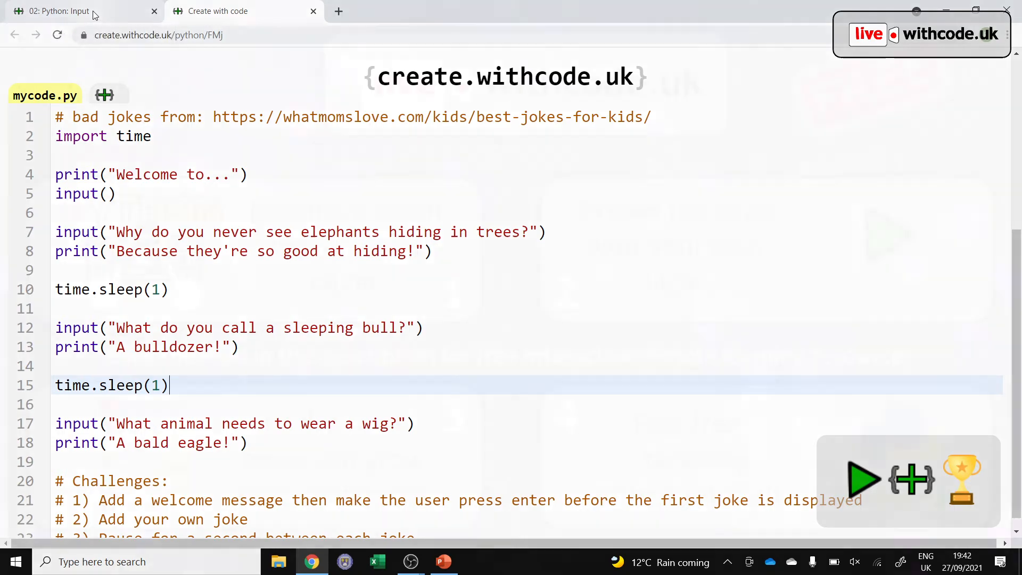
# Switch to the '02: Python: Input' lesson tab
pyautogui.click(58, 11)
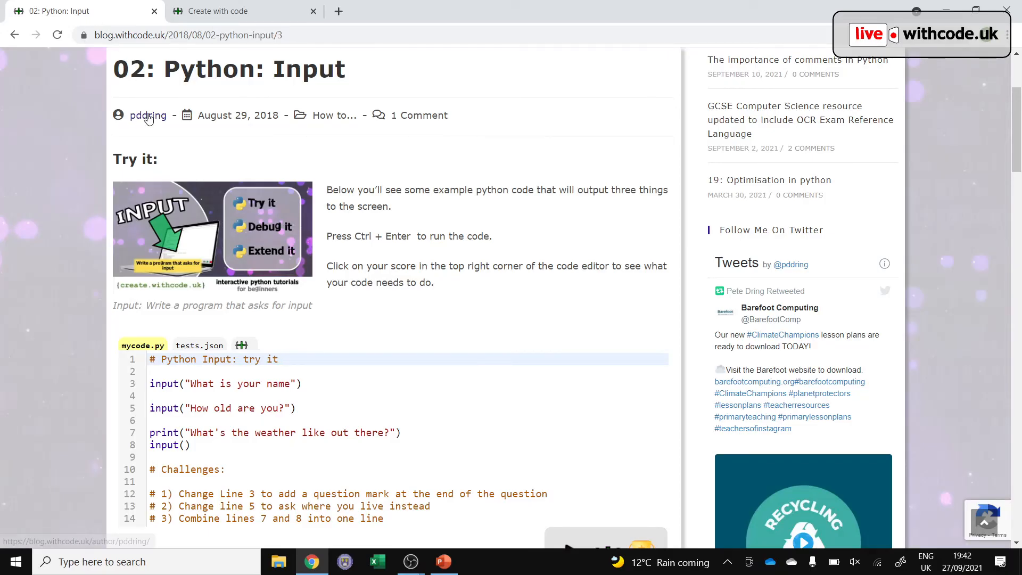
# Scroll down to the lesson's Challenges and click into line 8 of the example code
pyautogui.scroll(-3)
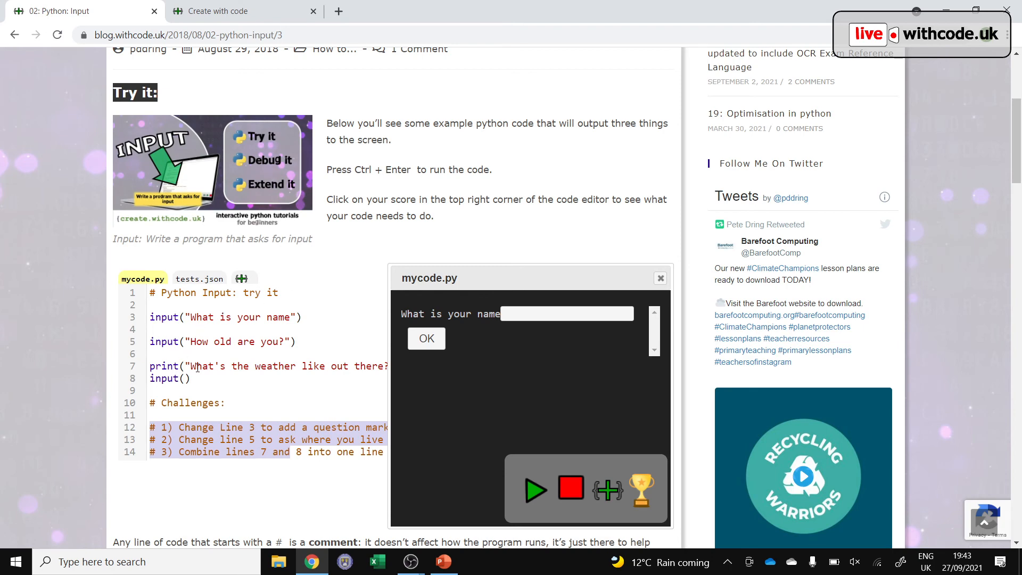
pyautogui.scroll(-3)
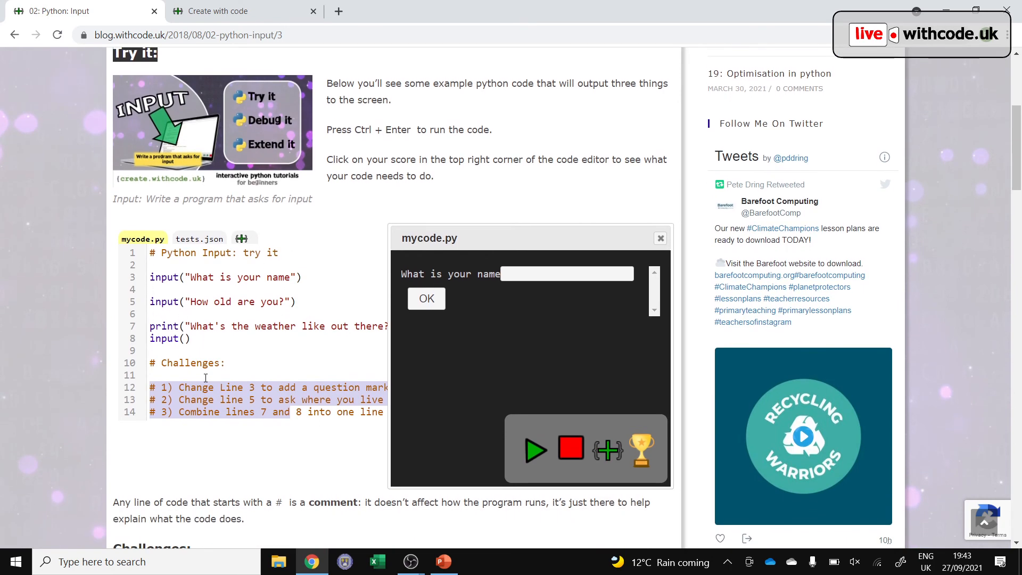
pyautogui.scroll(-3)
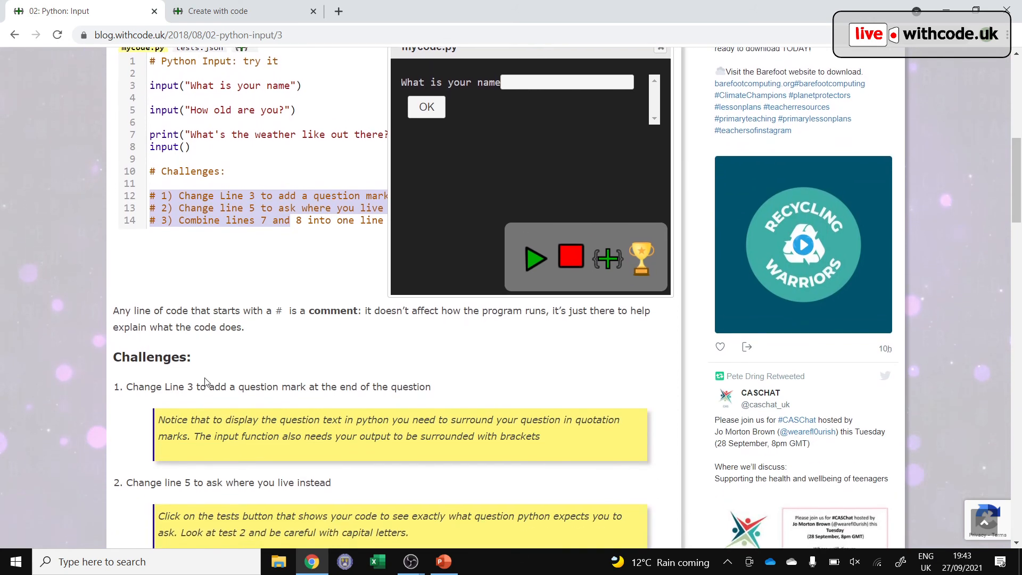
pyautogui.scroll(-3)
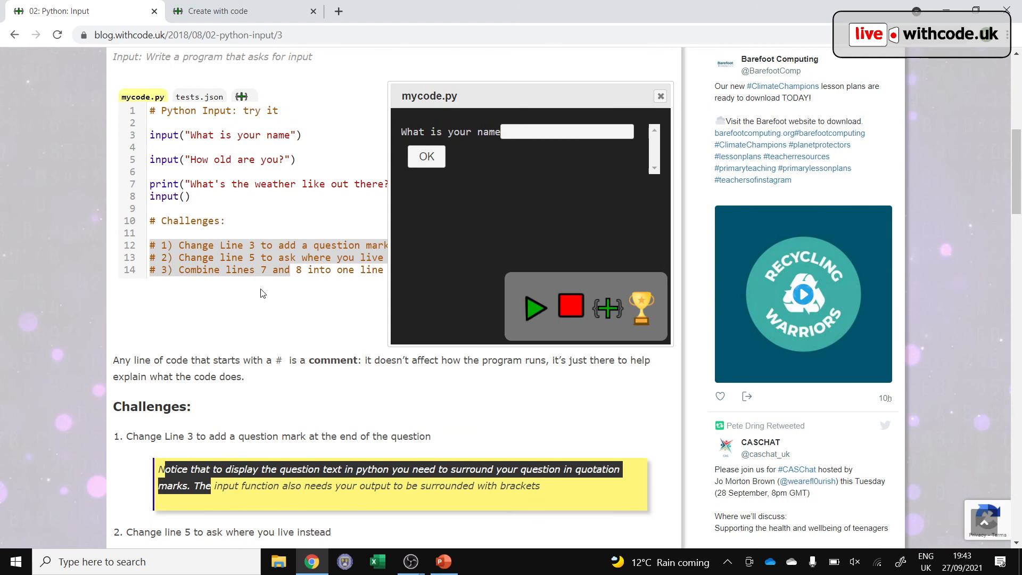
pyautogui.moveTo(548, 159)
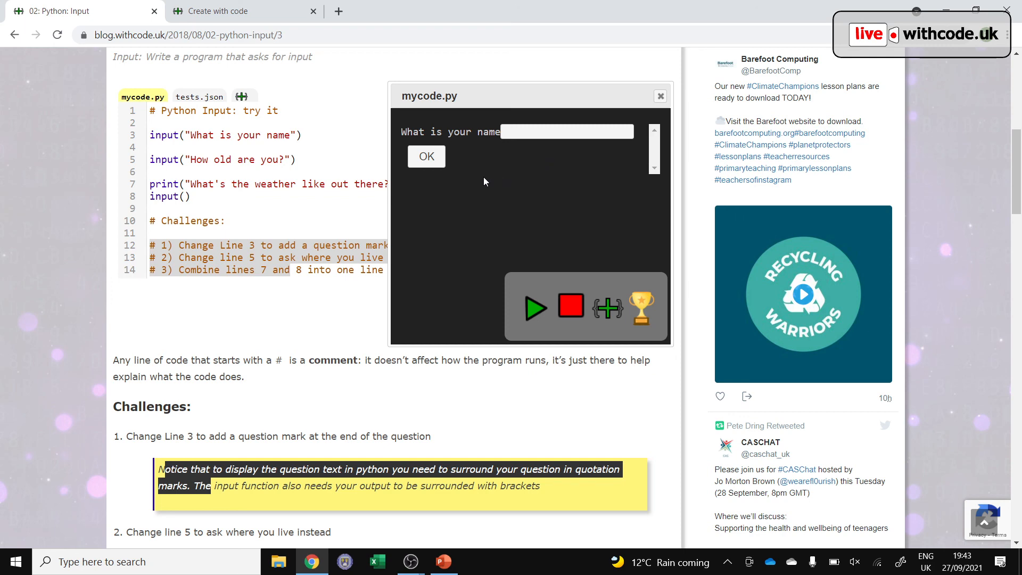
pyautogui.click(195, 197)
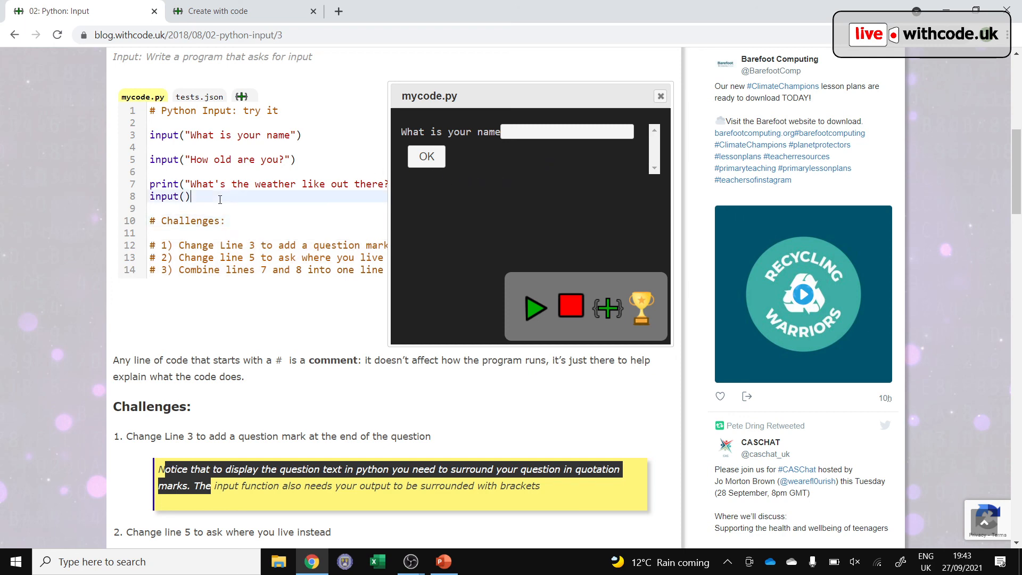